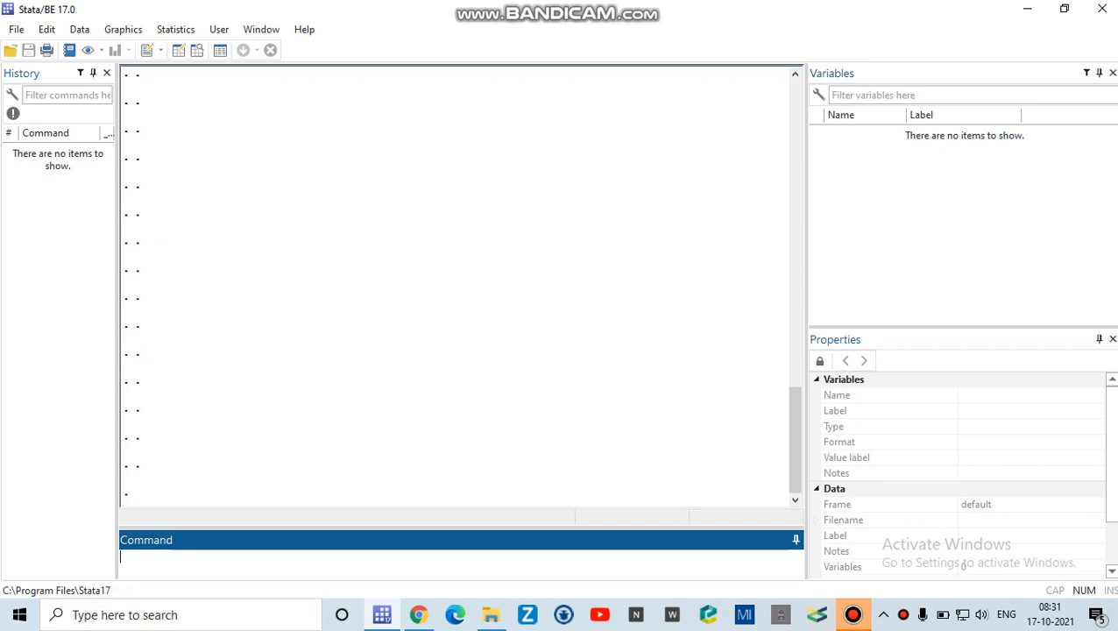
Look up the help documentation for the generate command with help(generate).
text(help)
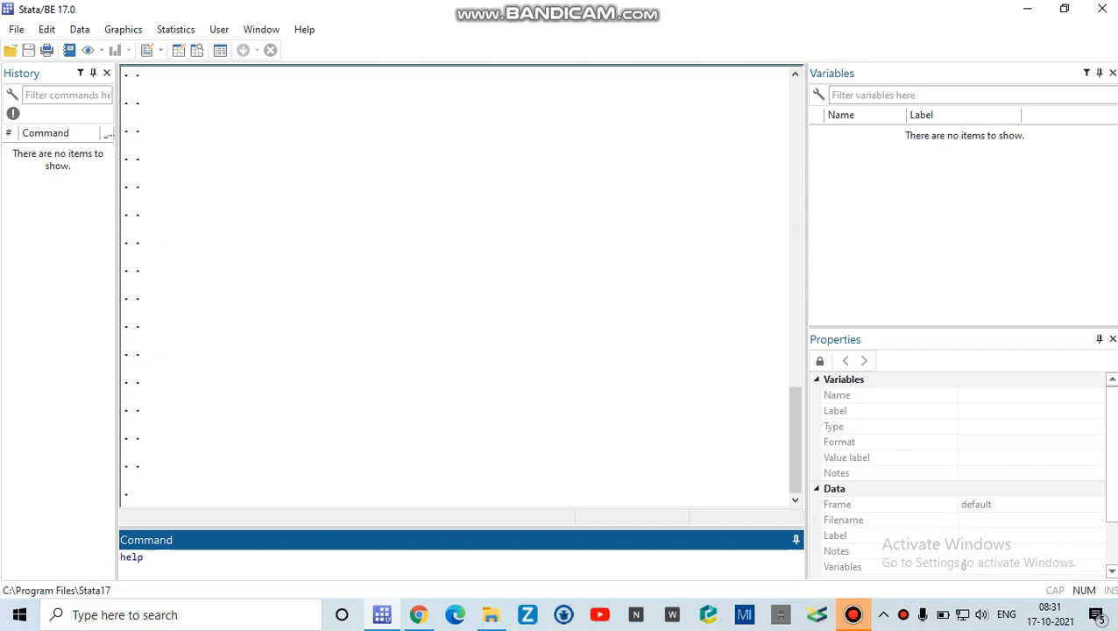
text((genera)
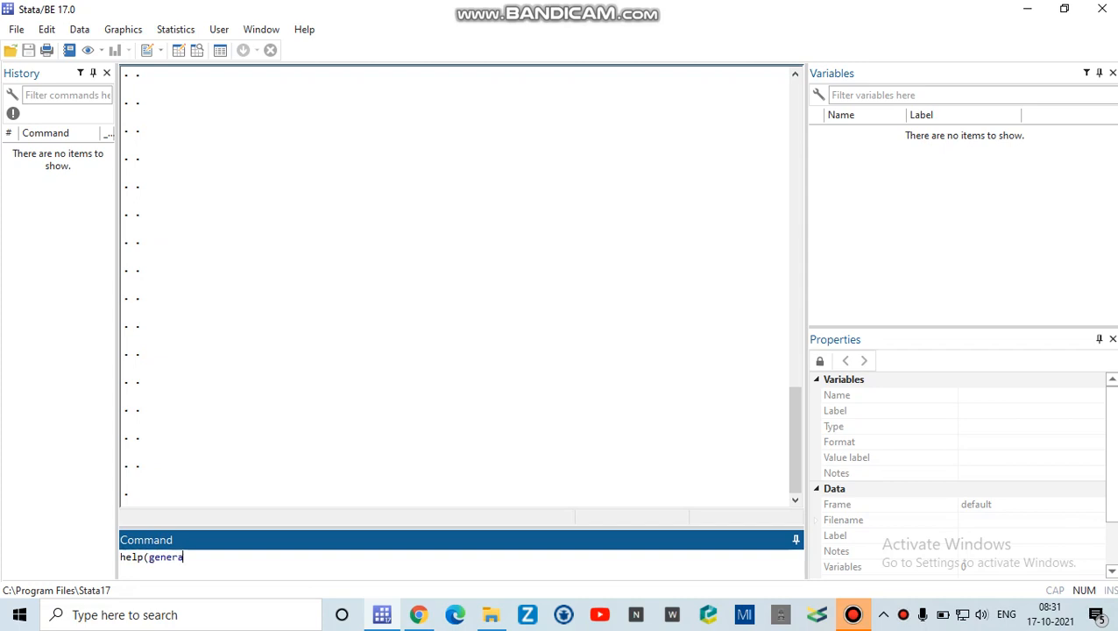
text(te))
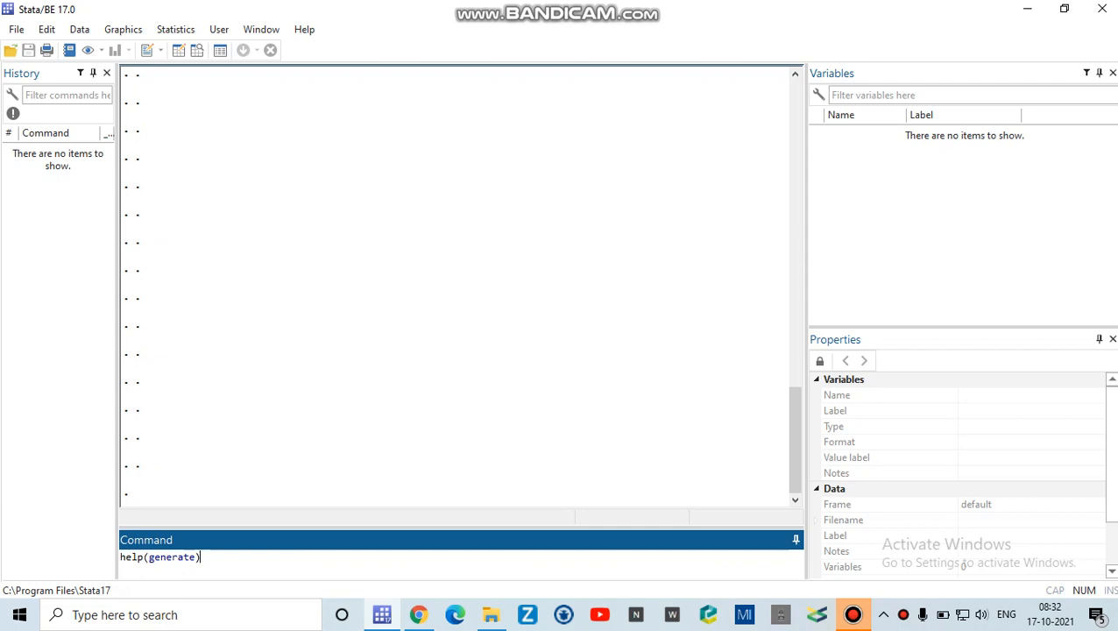
key(Return)
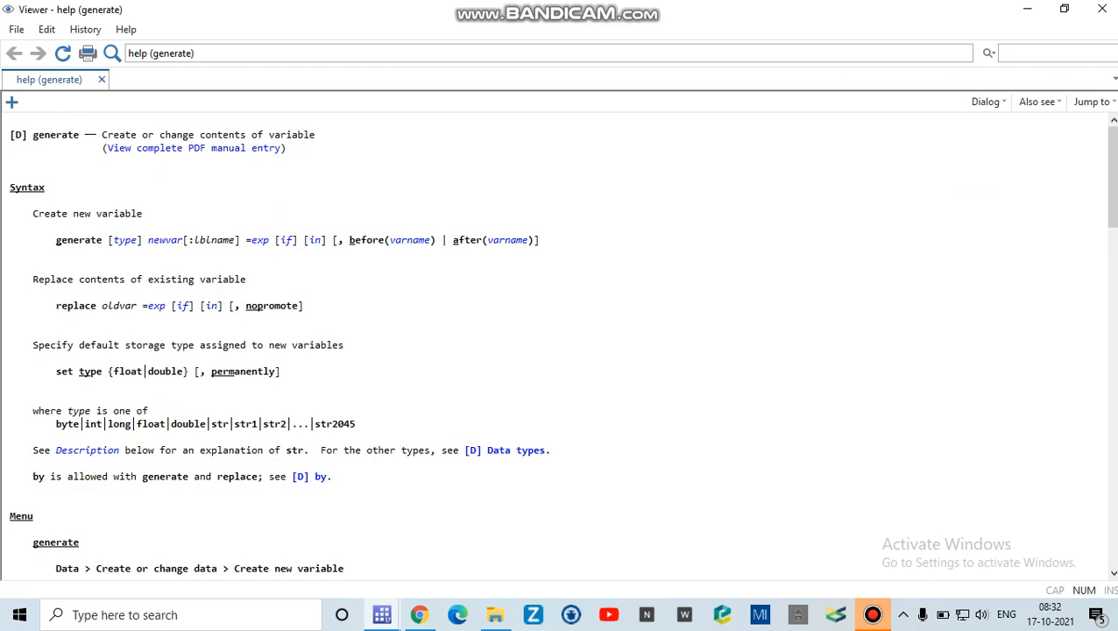
Scroll through the generate help page in the Viewer to read its description.
scroll(down, 3)
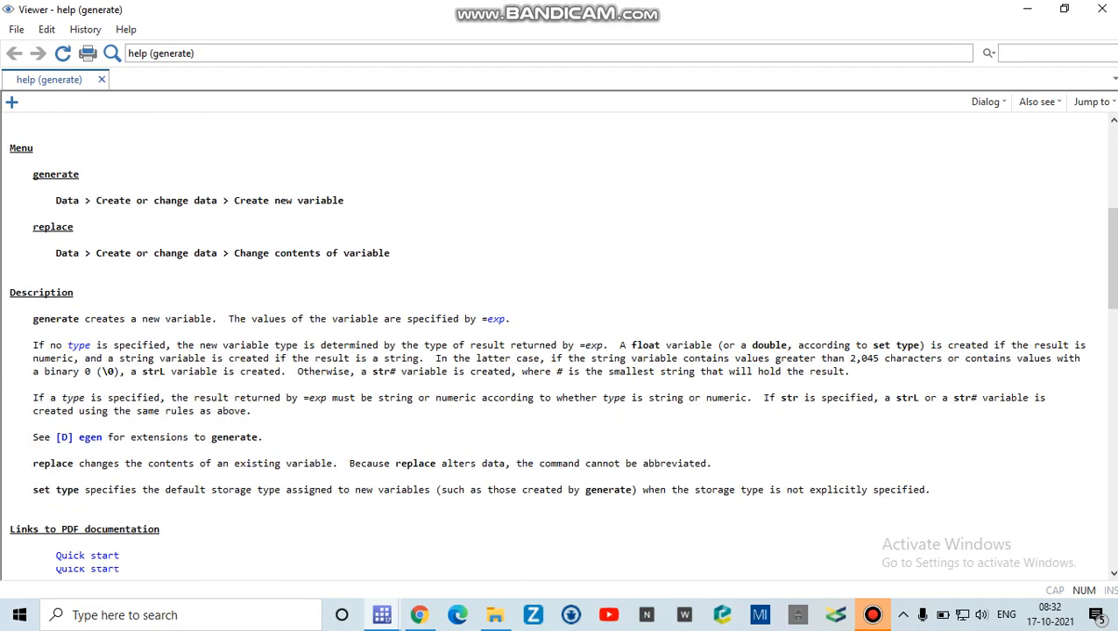
scroll(up, 3)
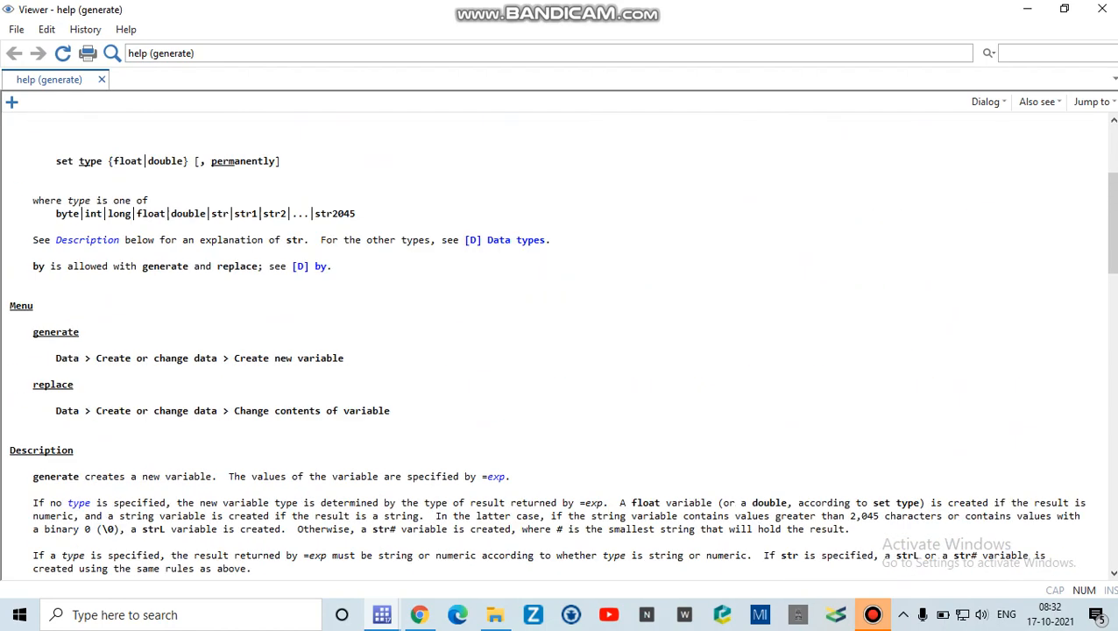
scroll(up, 3)
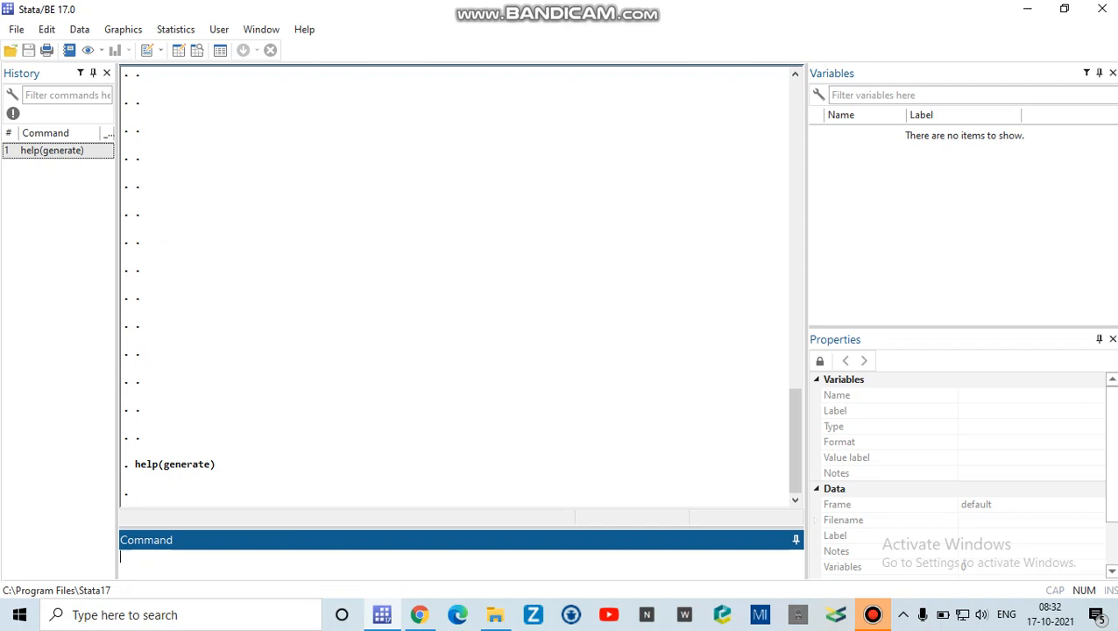
Load the built-in 1978 automobile dataset with sysuse auto, dropping the clear option first.
text(sysus)
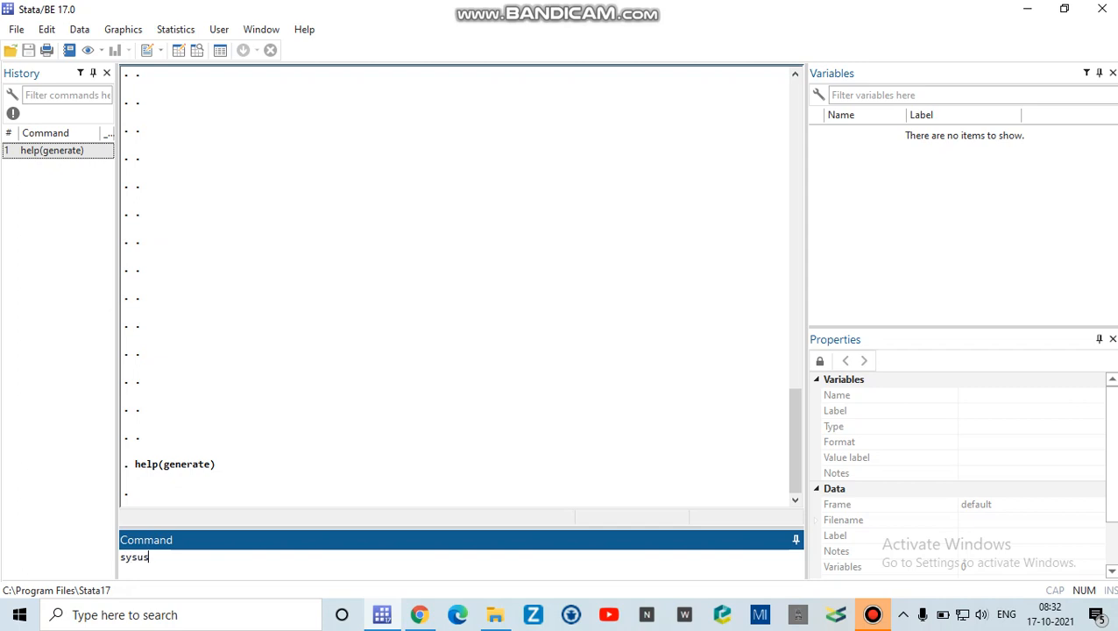
text(e auto.d)
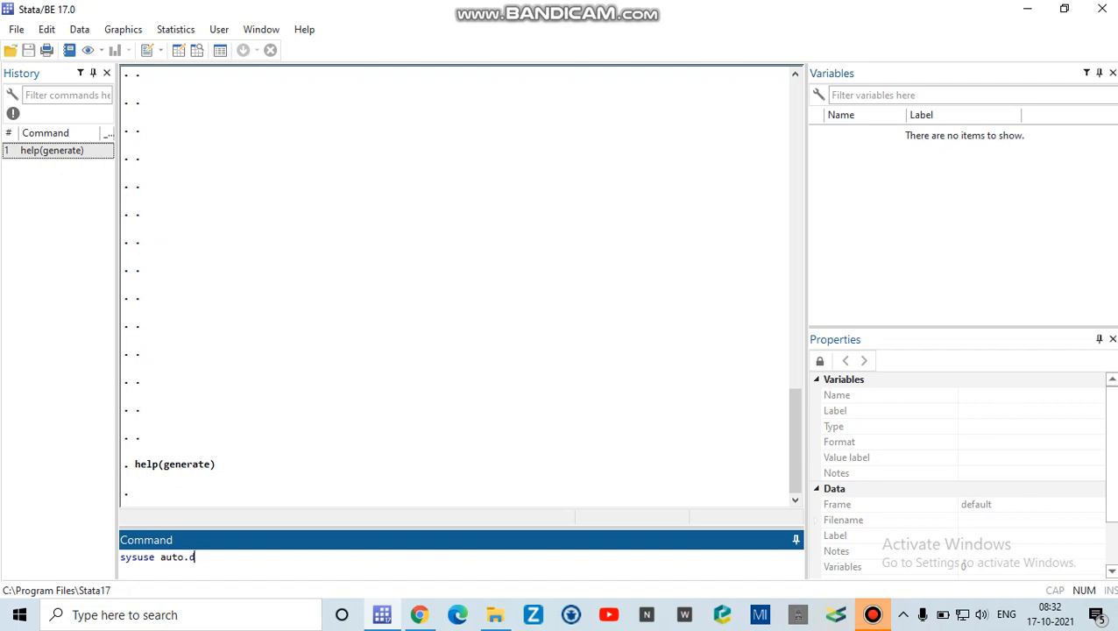
text(ta)
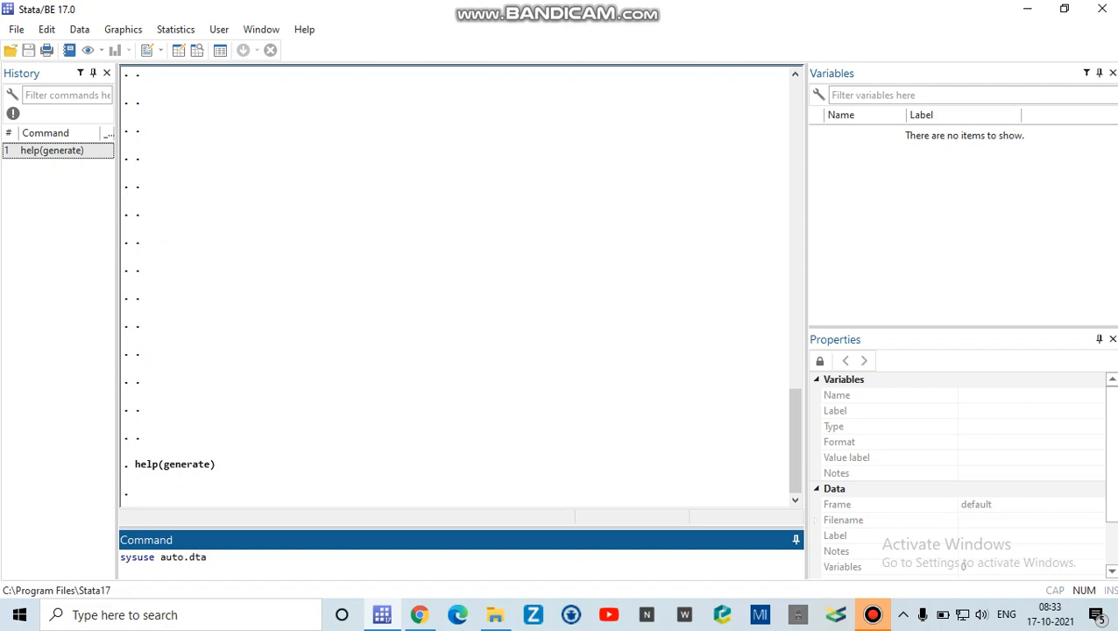
text(,)
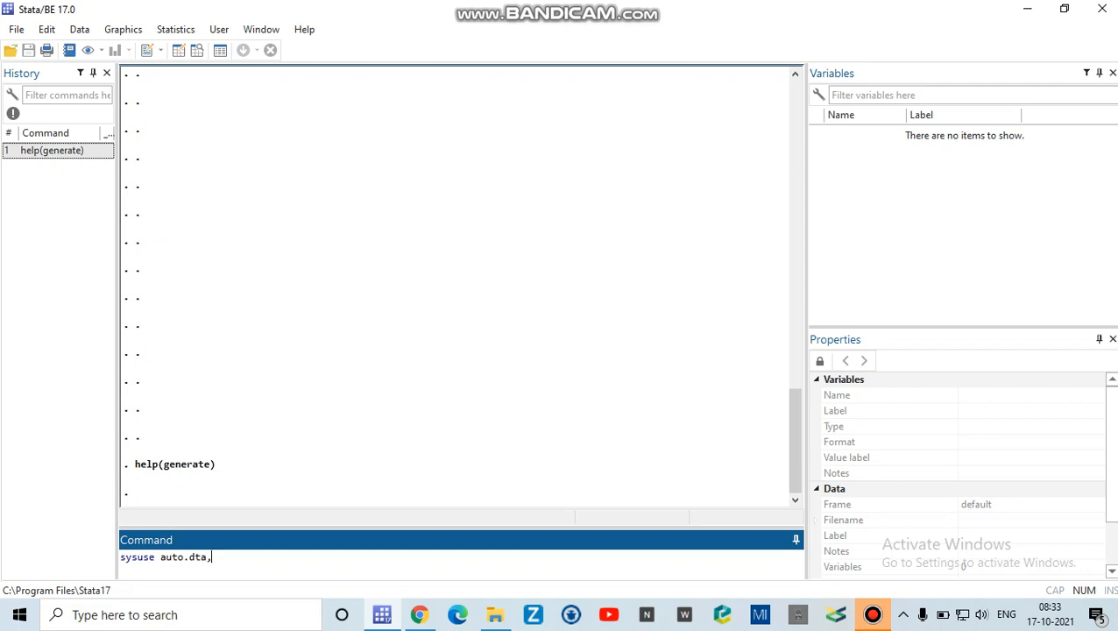
text(clear)
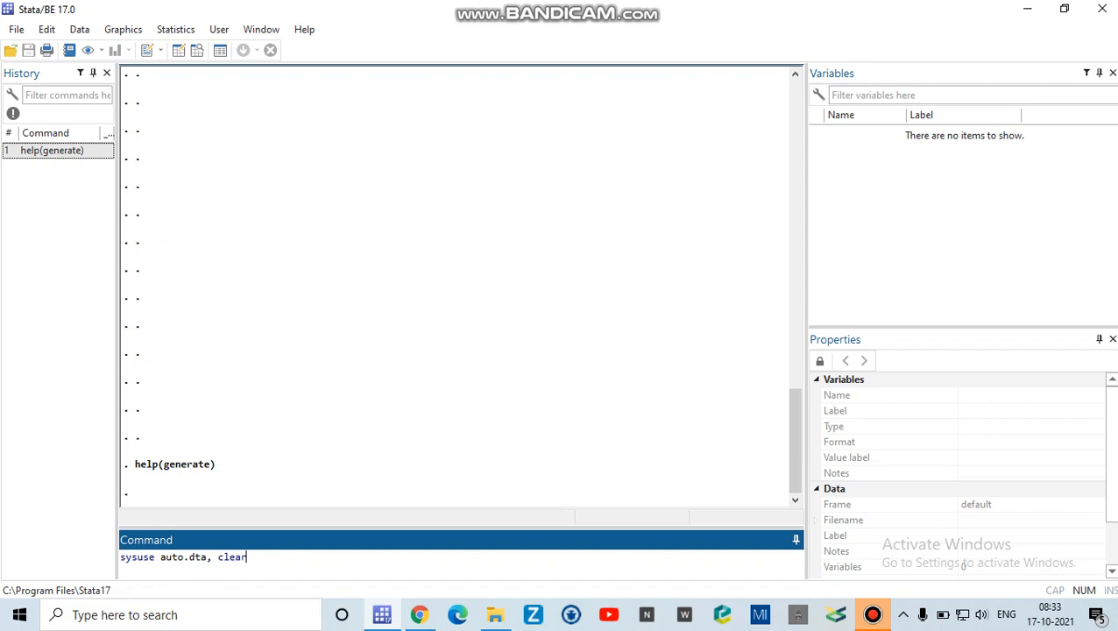
key(BackSpace)
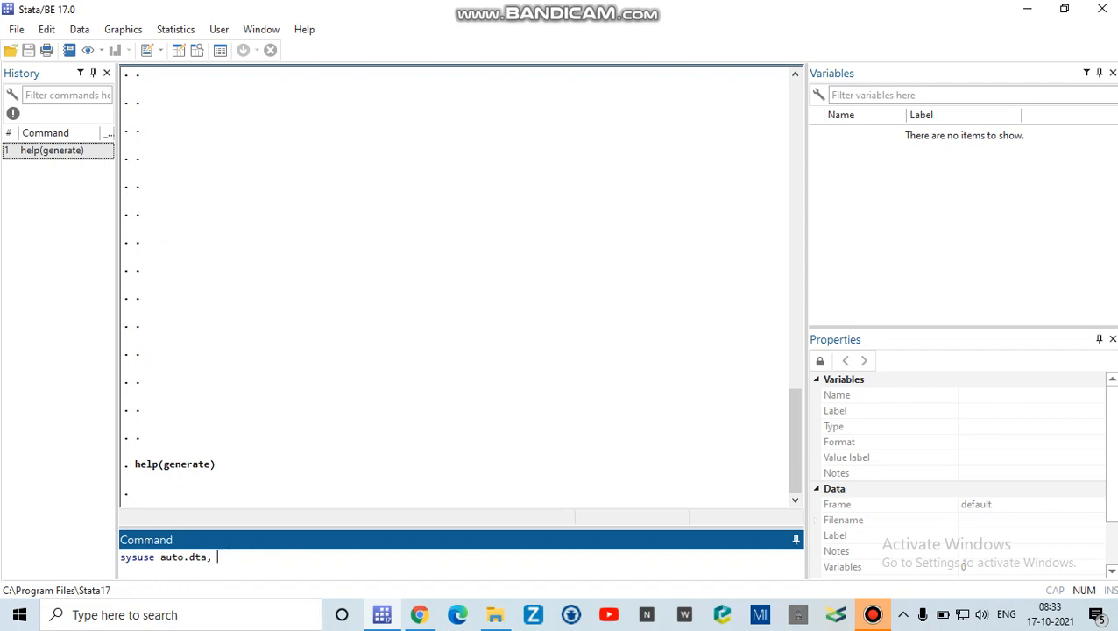
key(backspace)
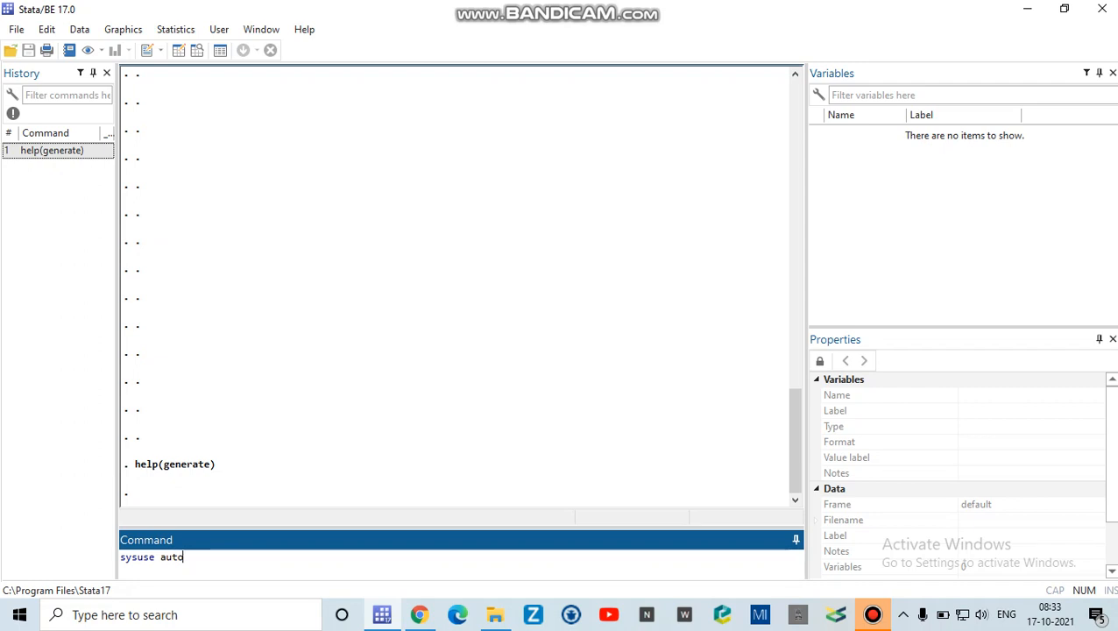
key(Return)
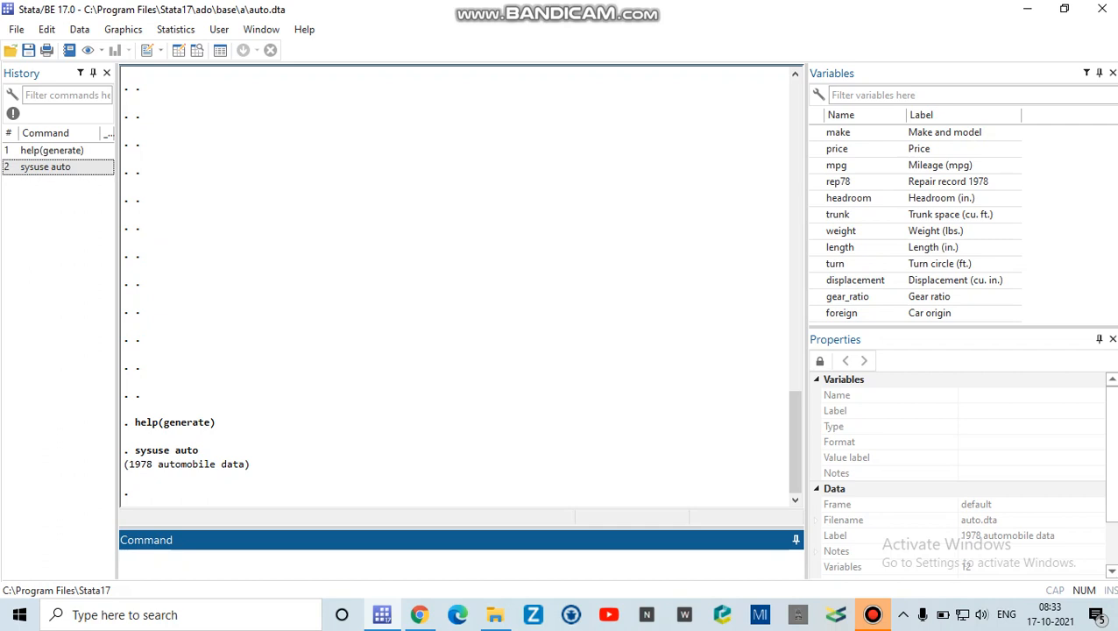
mouse_move(178, 49)
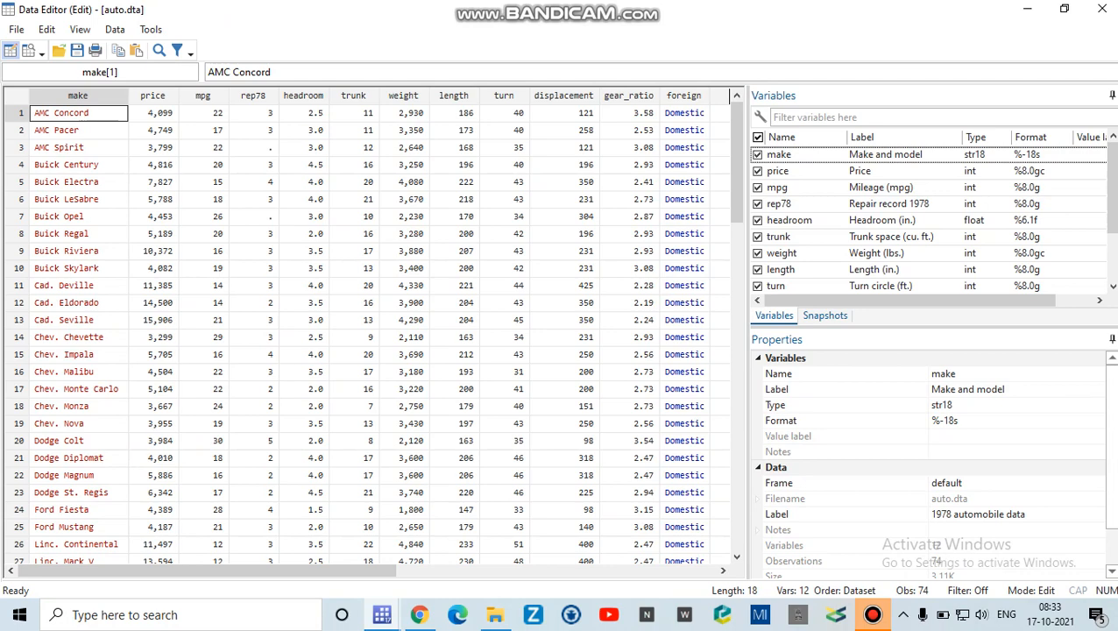
click(153, 112)
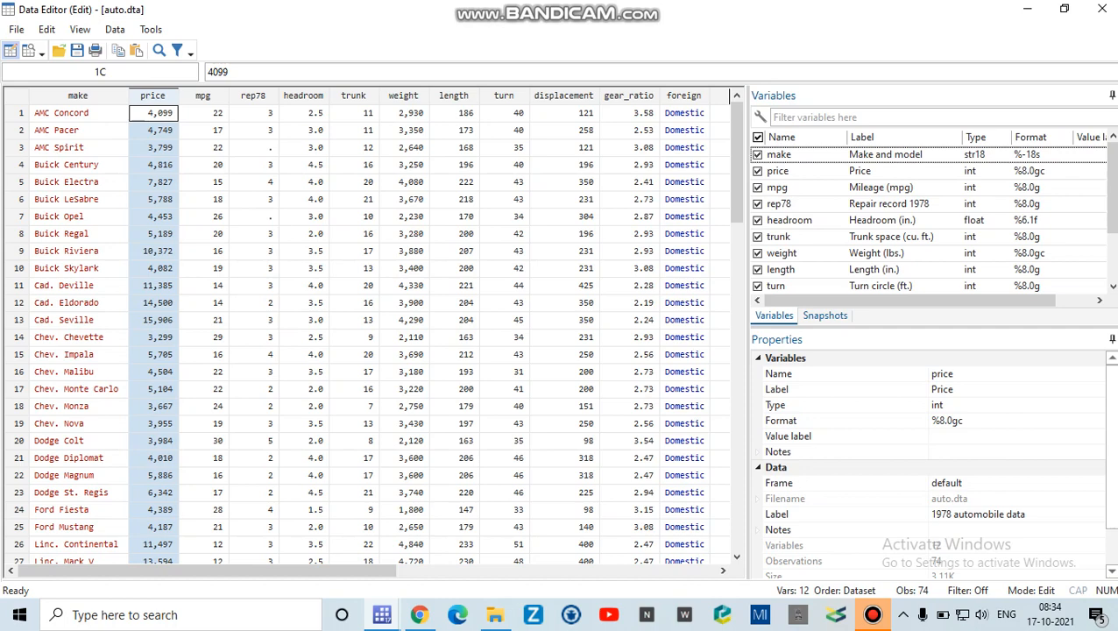
scroll(right, 3)
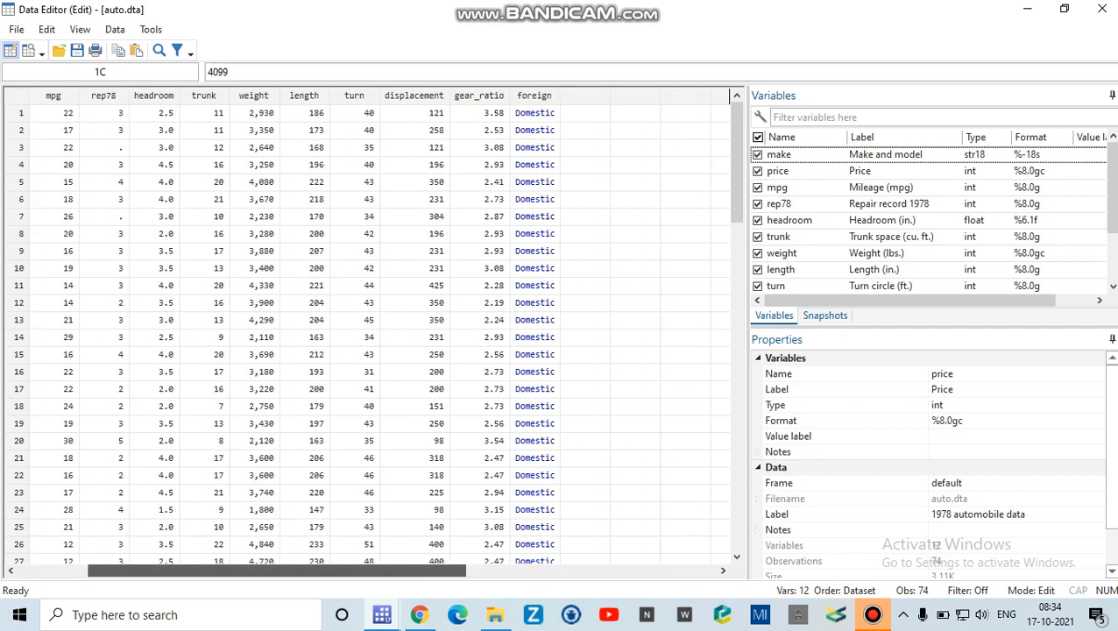
scroll(left, 3)
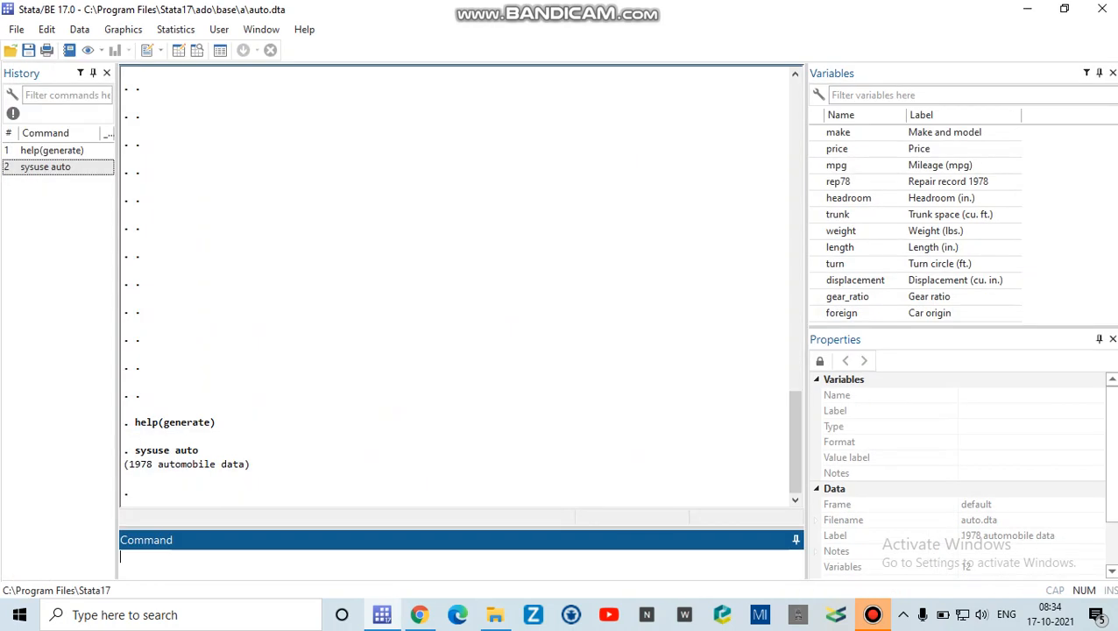
Create variable price2 as price^2 with generate, correcting the * to ^ before running.
text(gener)
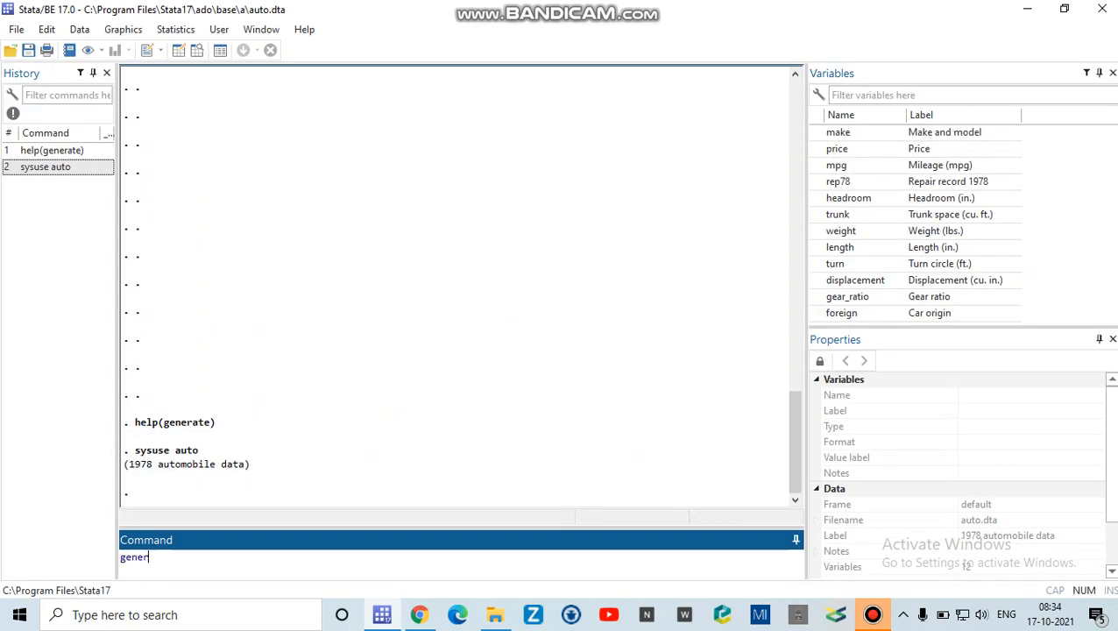
text(ate)
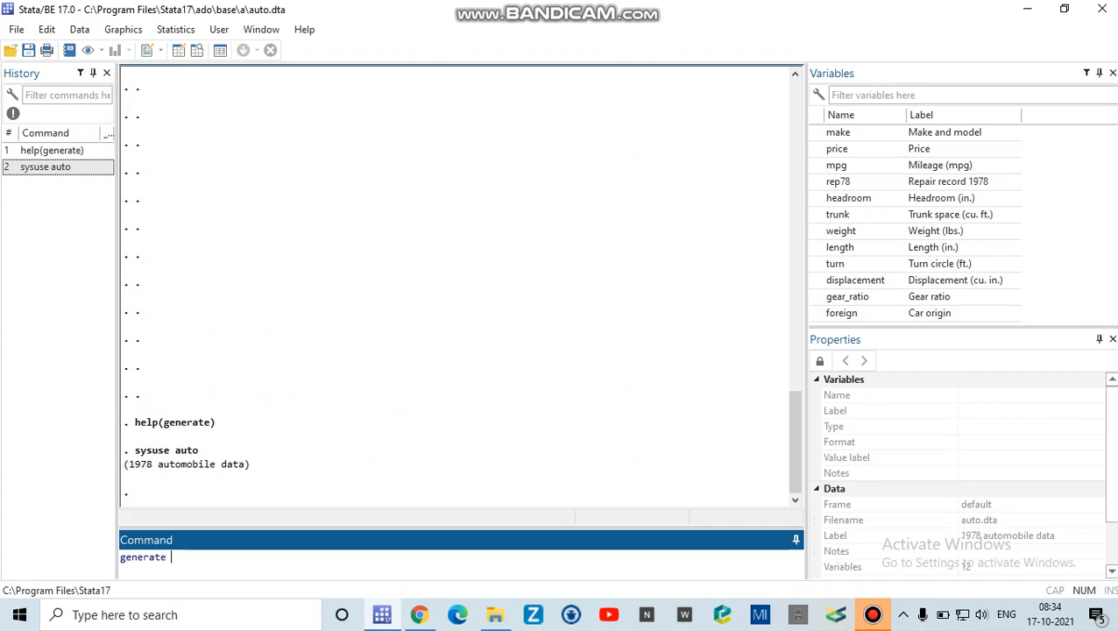
text(price)
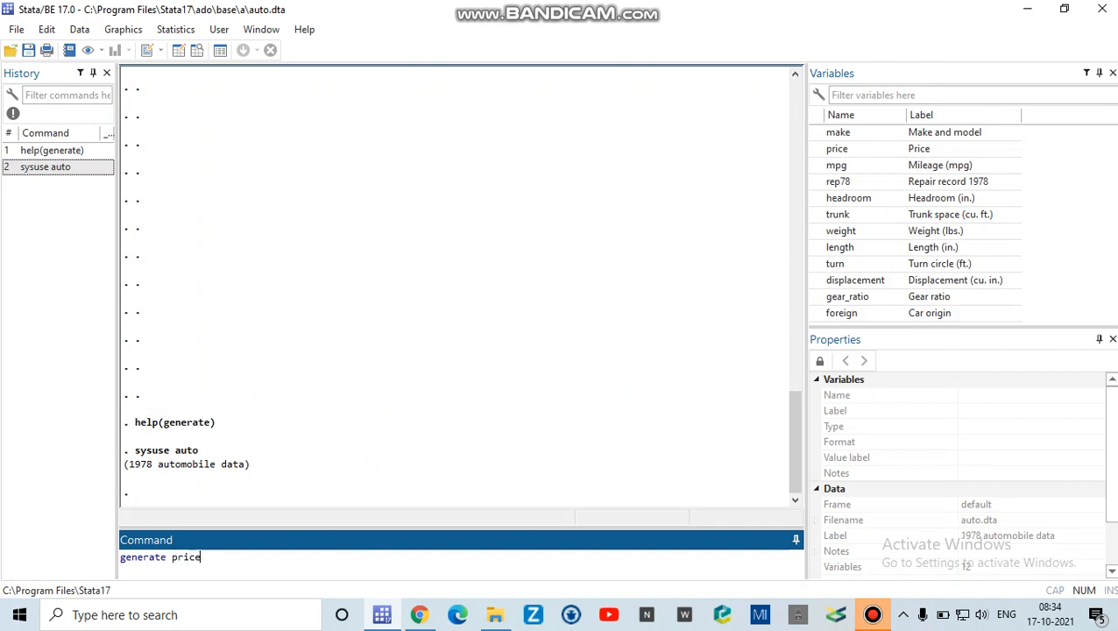
text(e1)
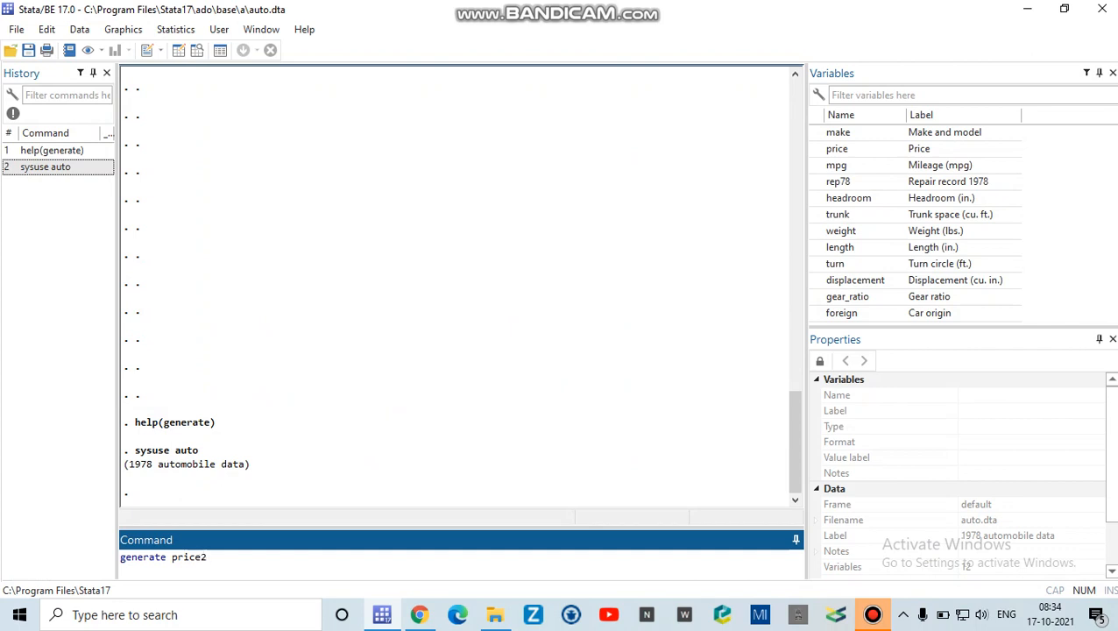
text(2= pric)
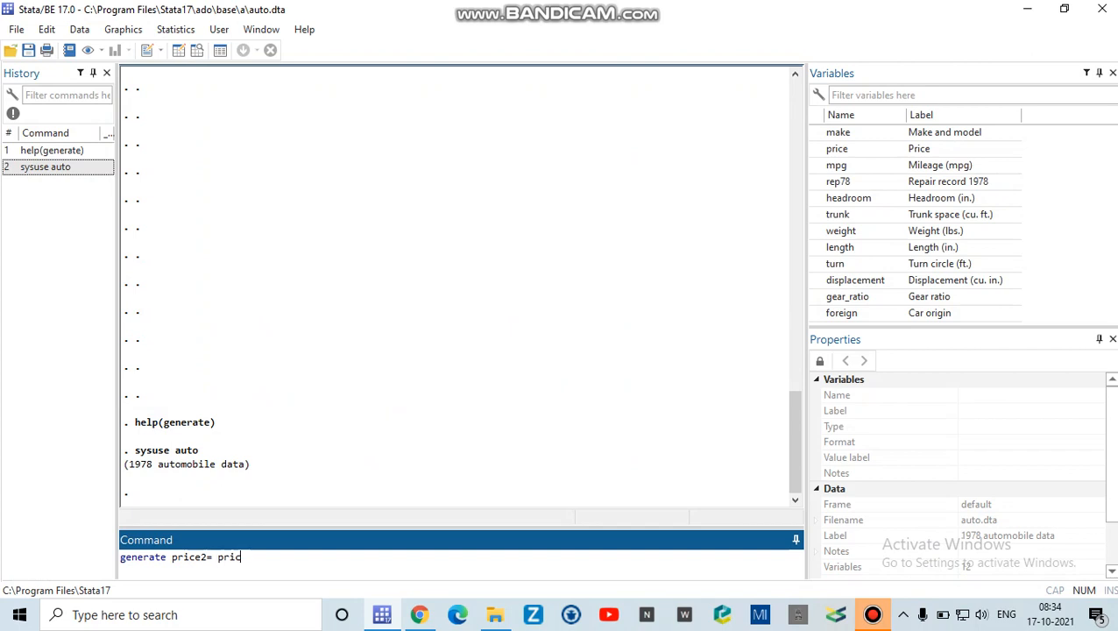
text(e*)
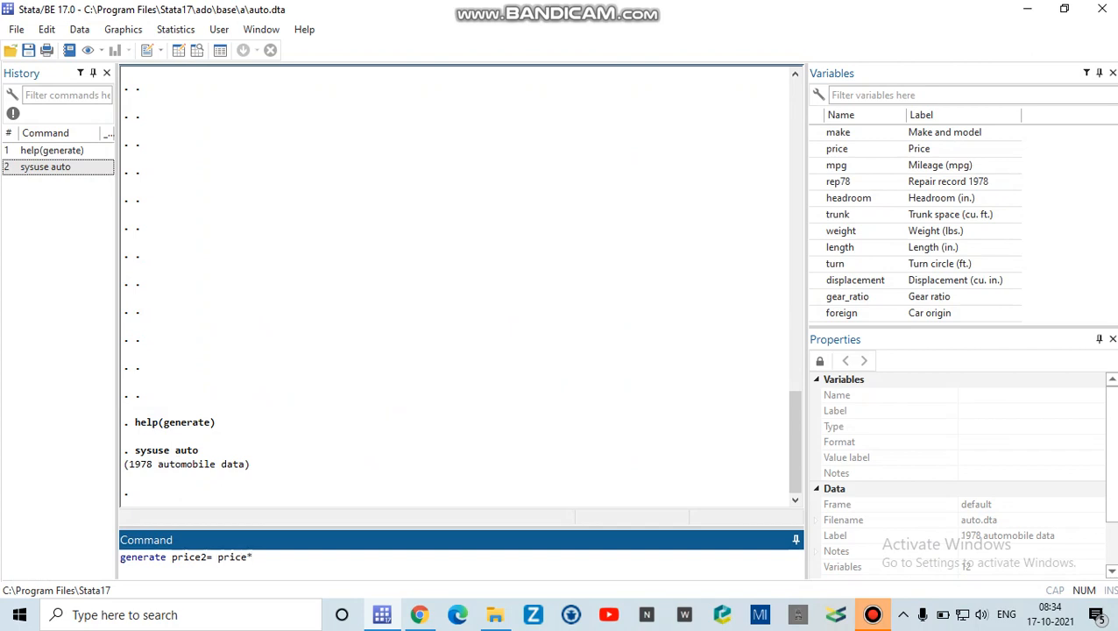
text(2)
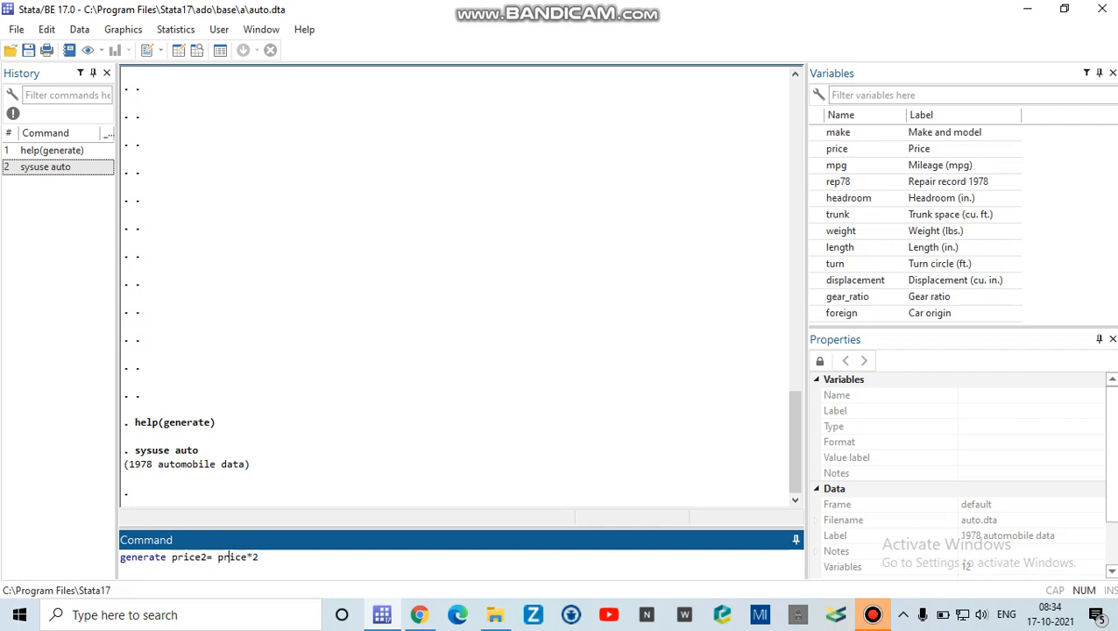
key(BackSpace)
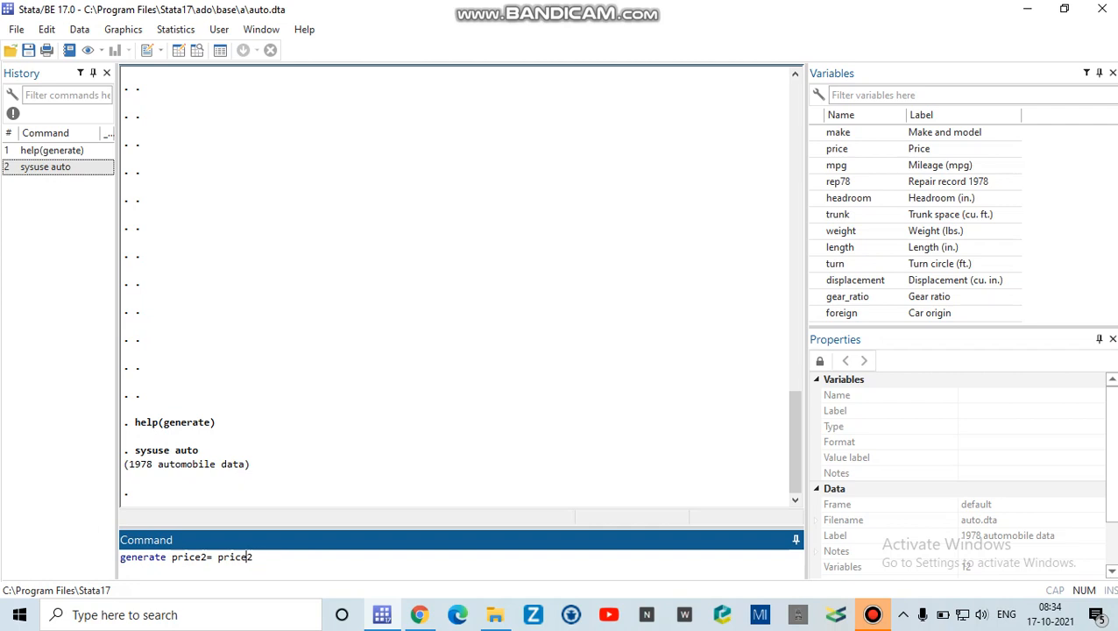
text(^)
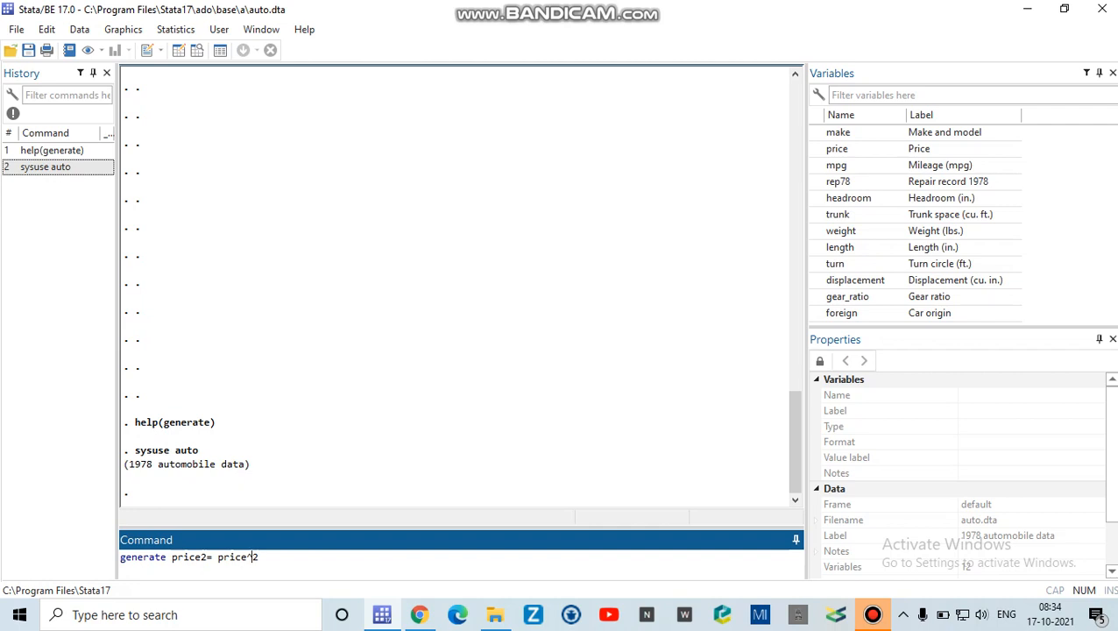
text(^)
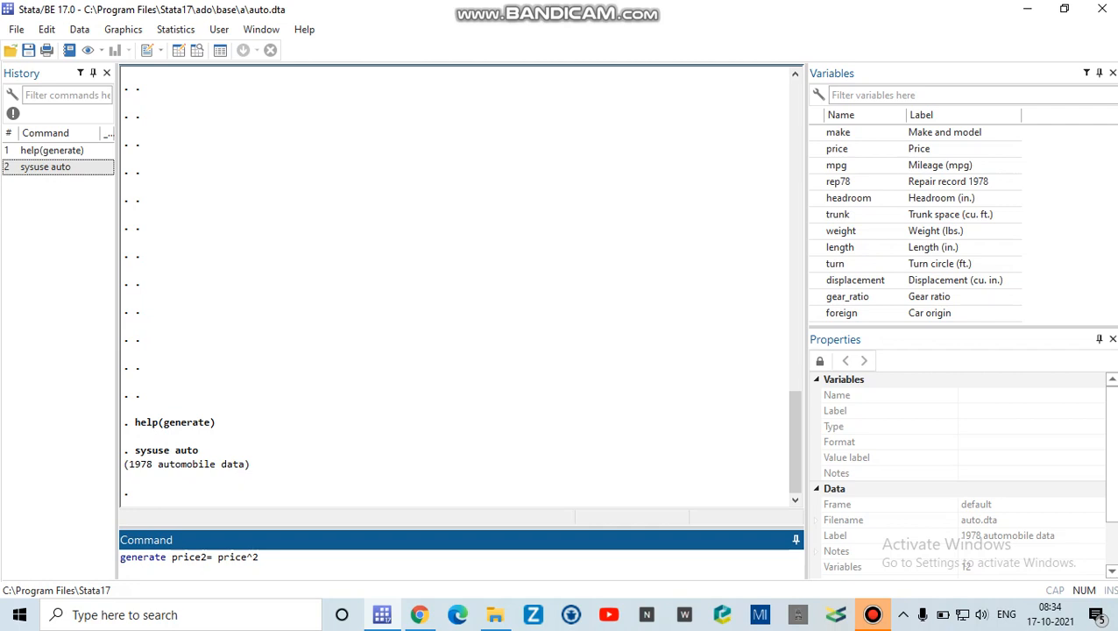
key(Return)
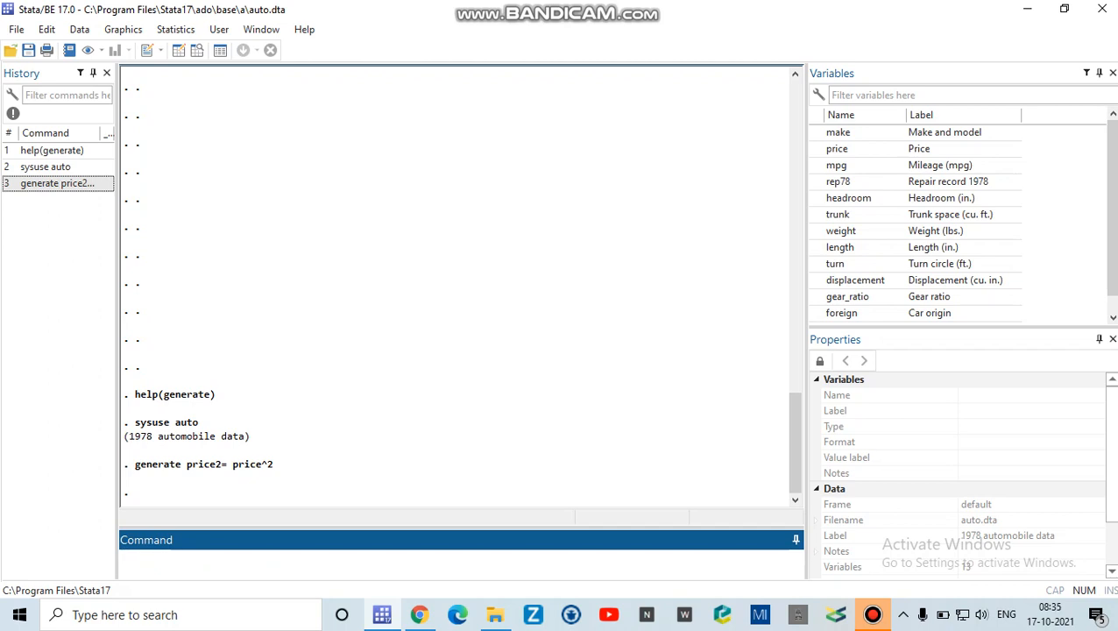
Scroll the Data Editor to view the auto observations including price2.
scroll(down, 3)
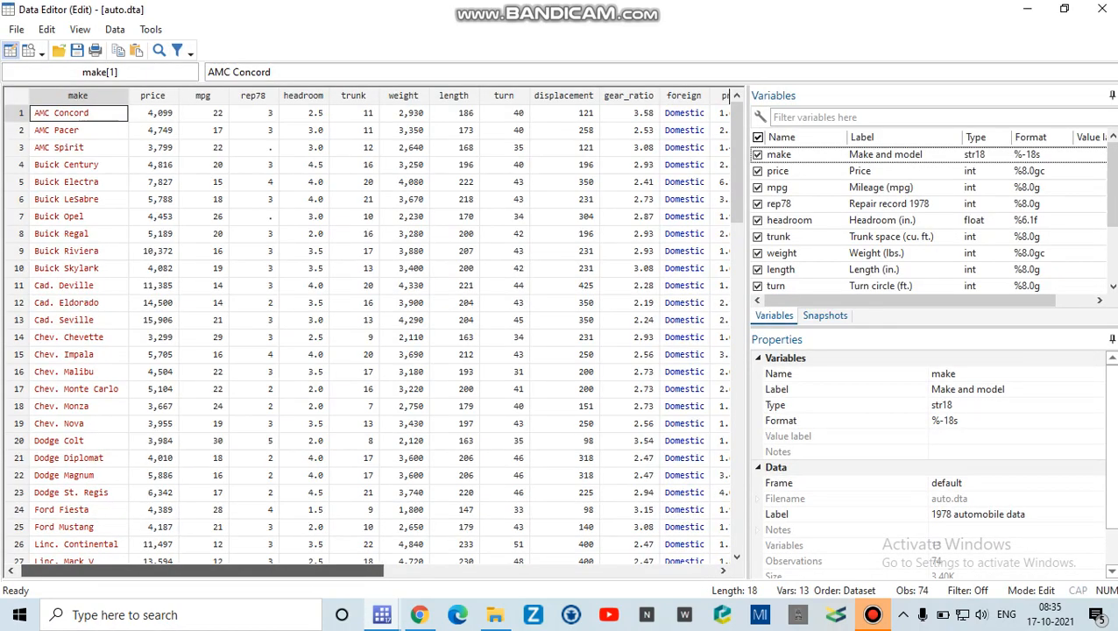
scroll(right, 3)
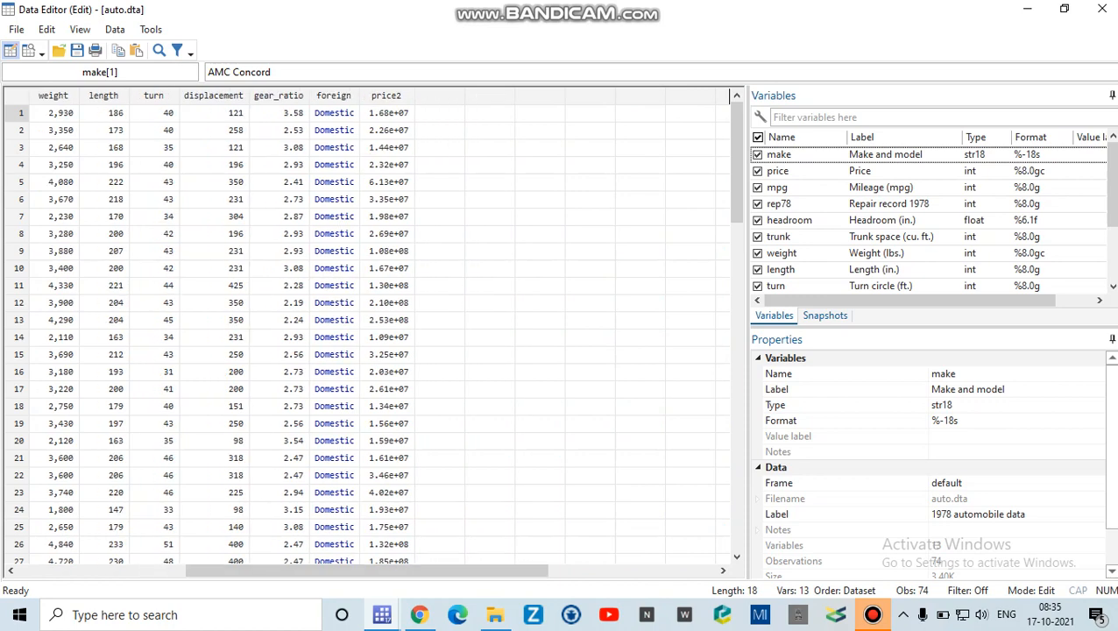
scroll(left, 3)
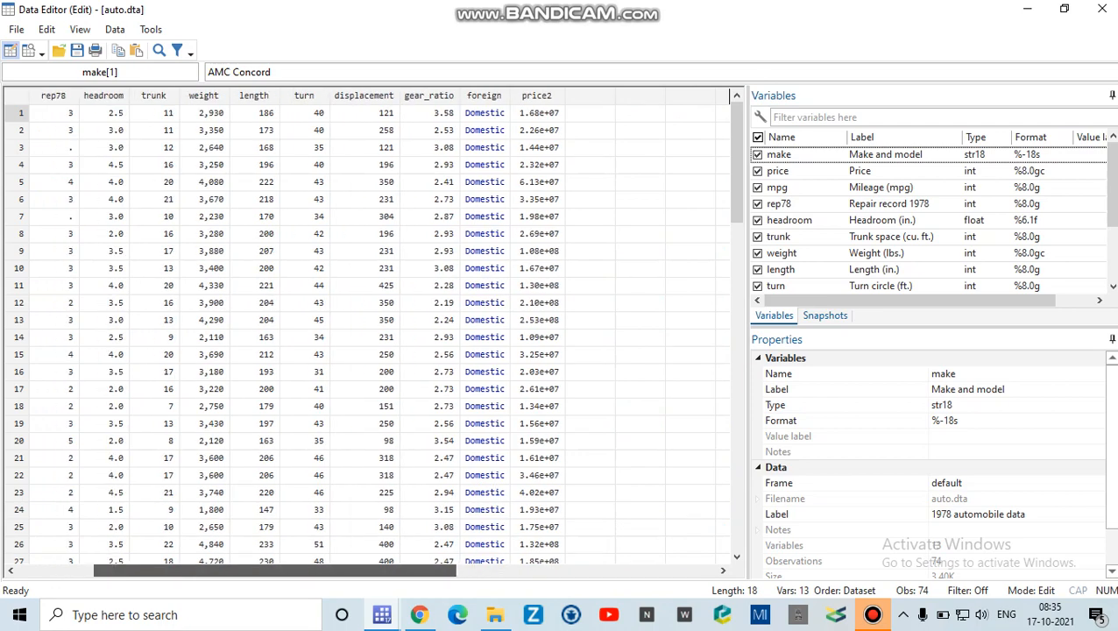
scroll(left, 3)
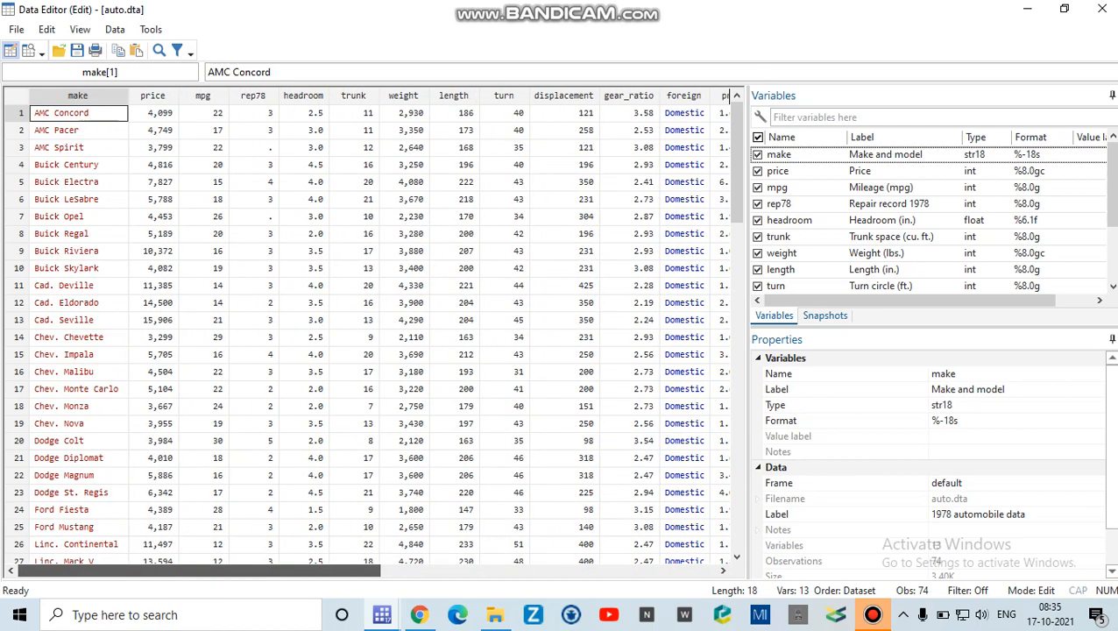
scroll(right, 3)
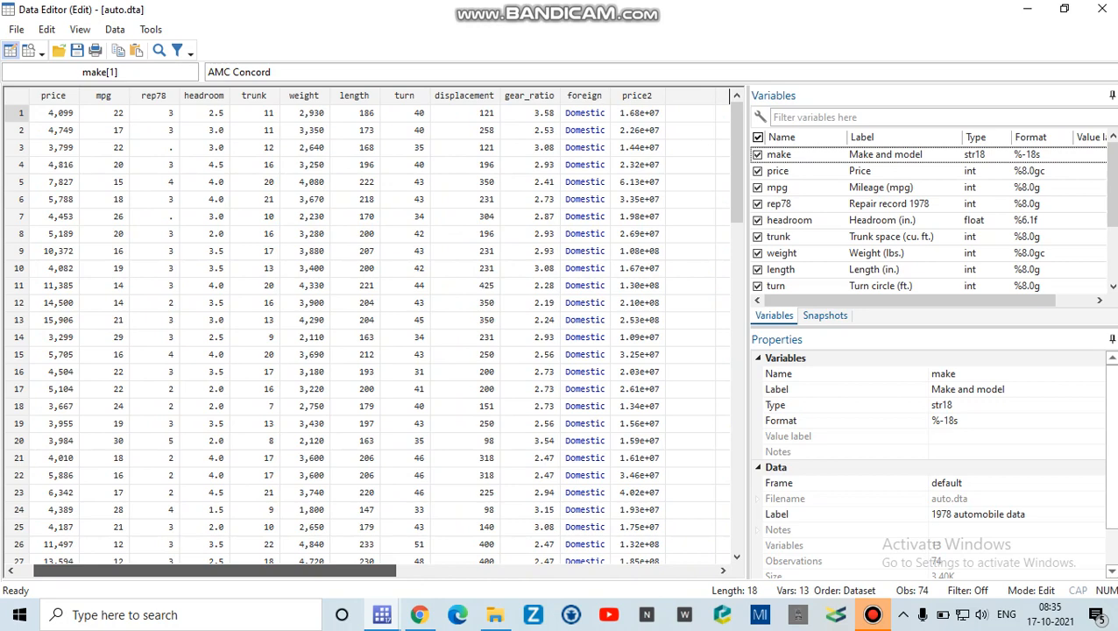
scroll(left, 3)
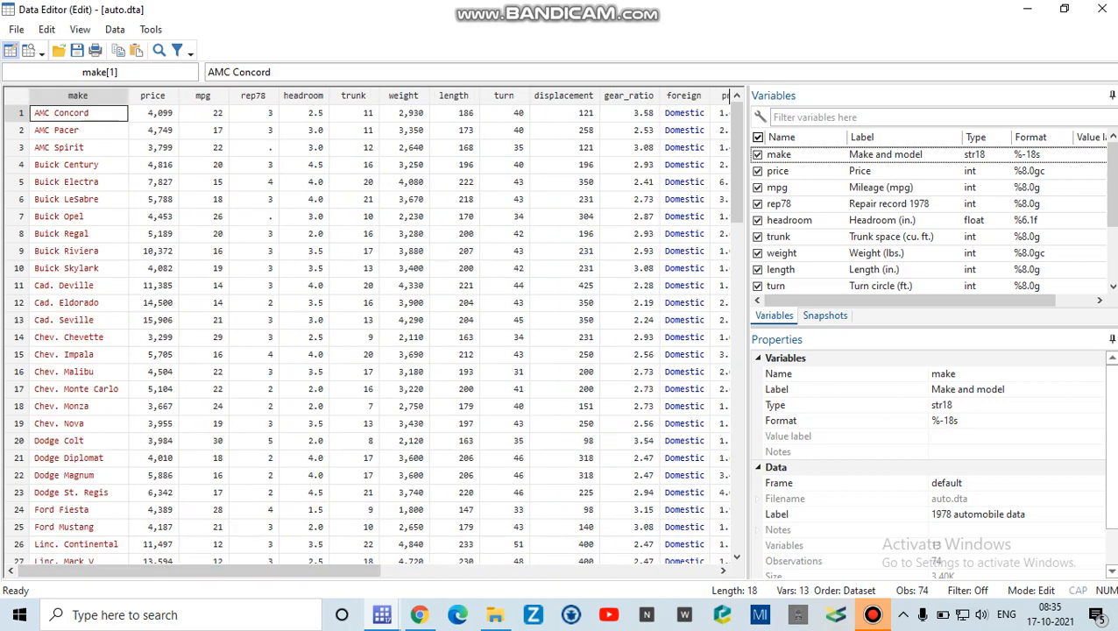